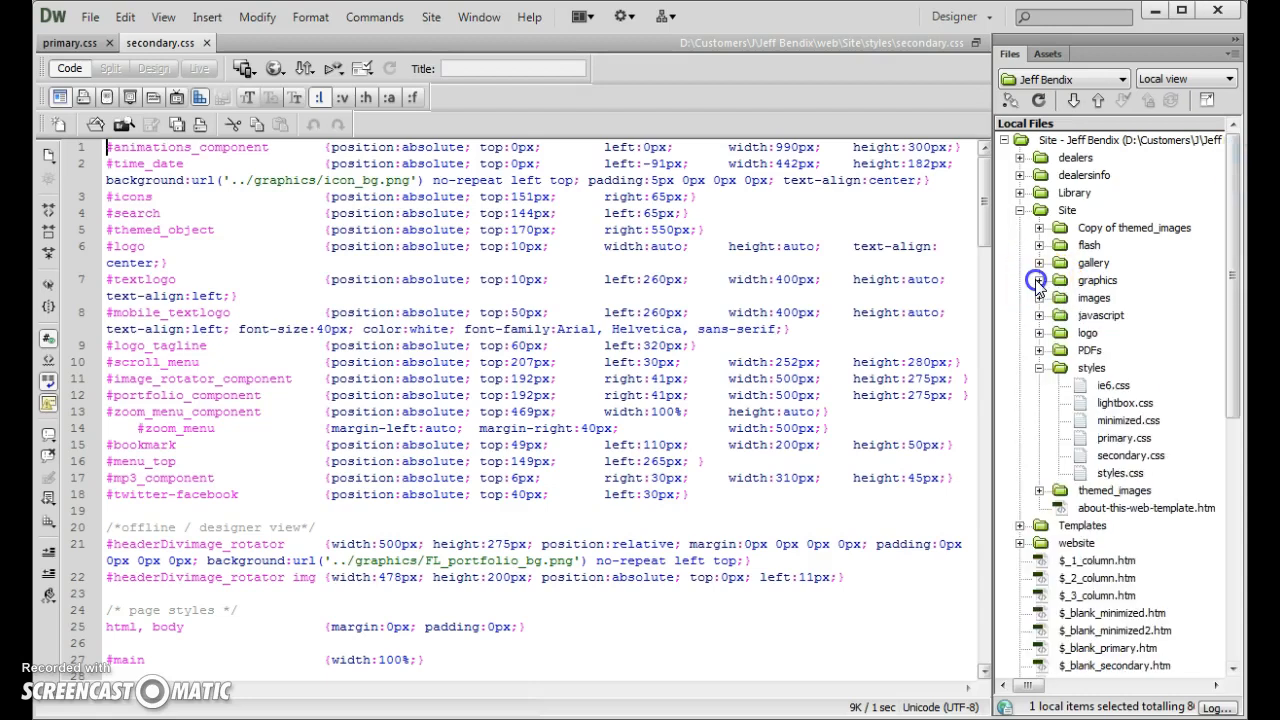
Step: Open minimized.css from the styles folder in the Files panel for editing
left_click(1096, 280)
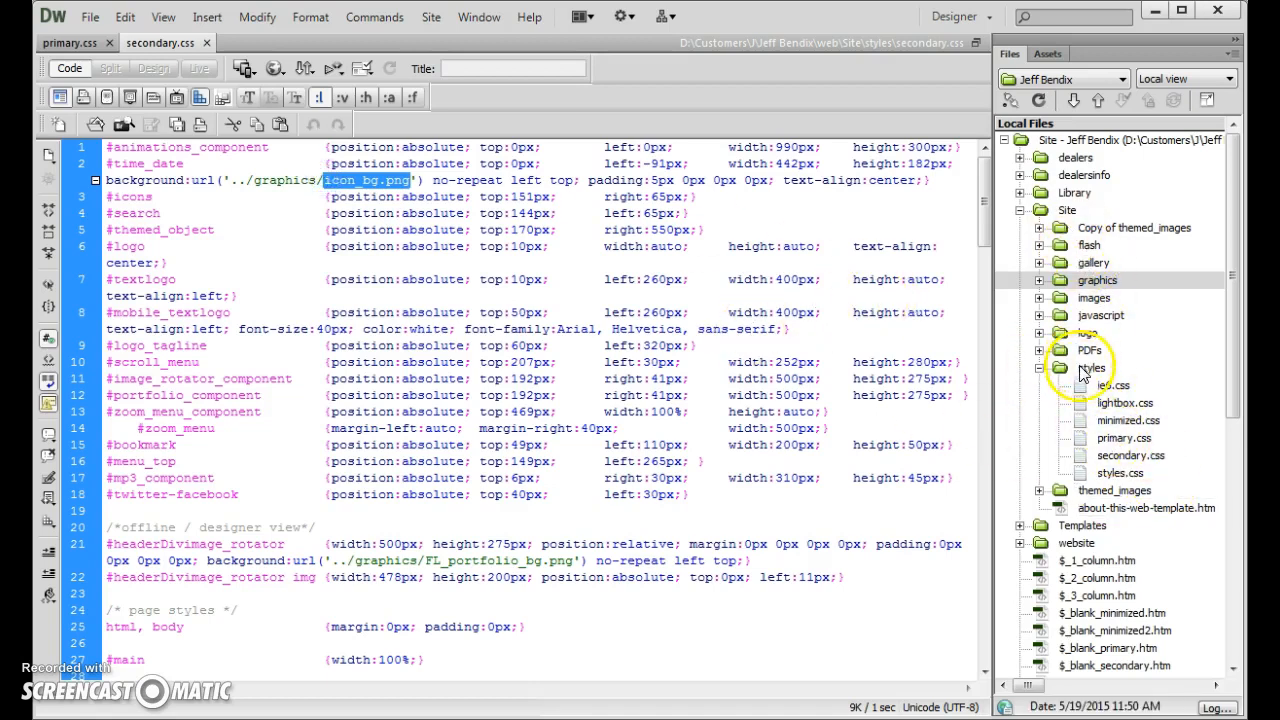
left_click(1130, 456)
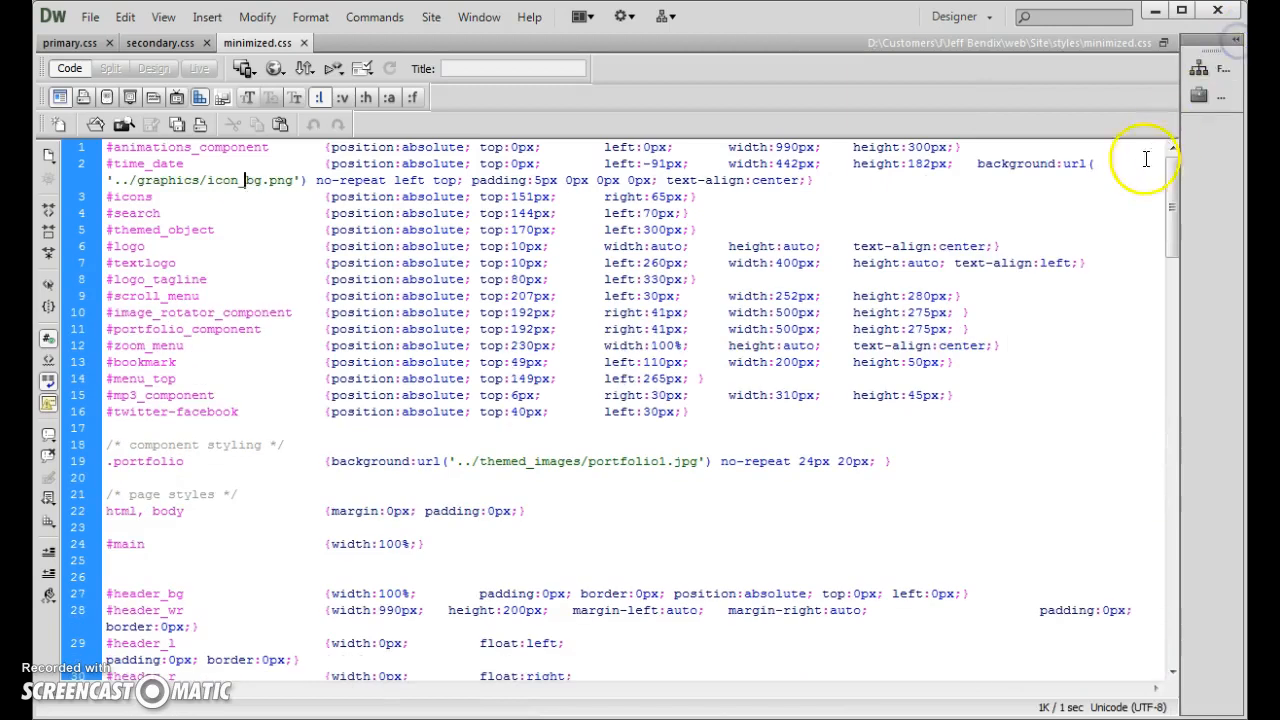
mouse_move(70, 164)
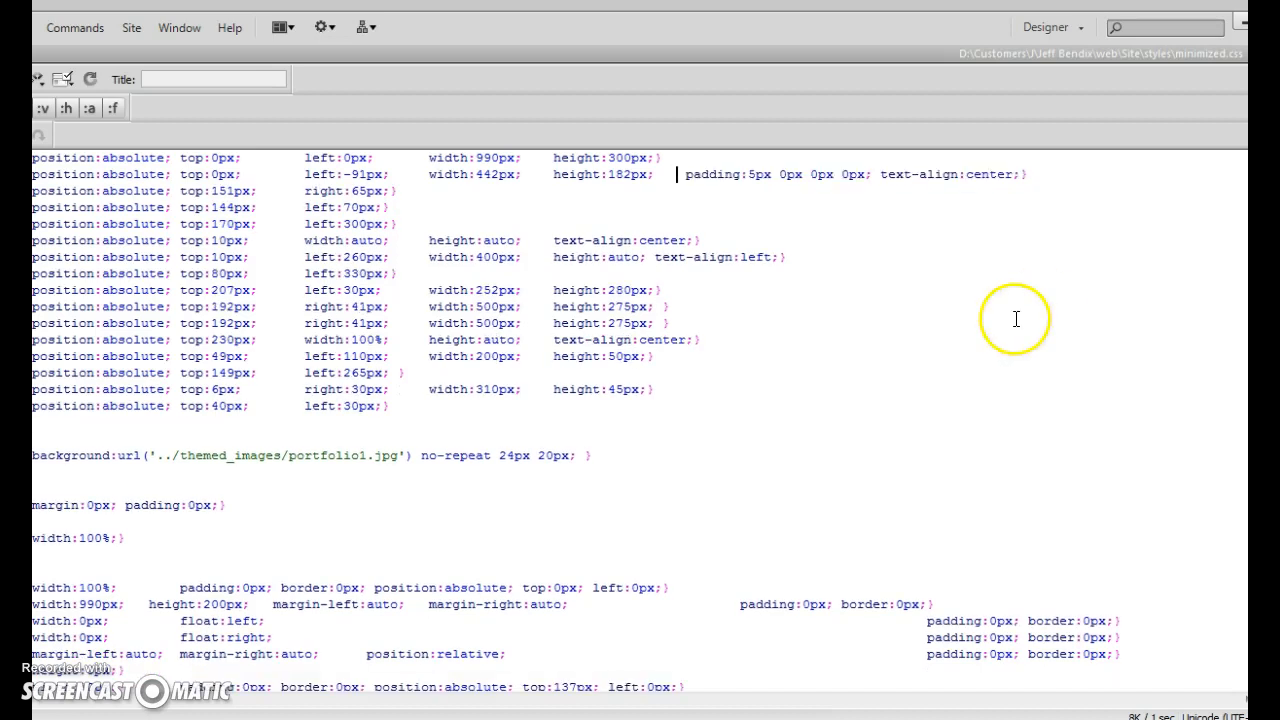
mouse_move(992, 312)
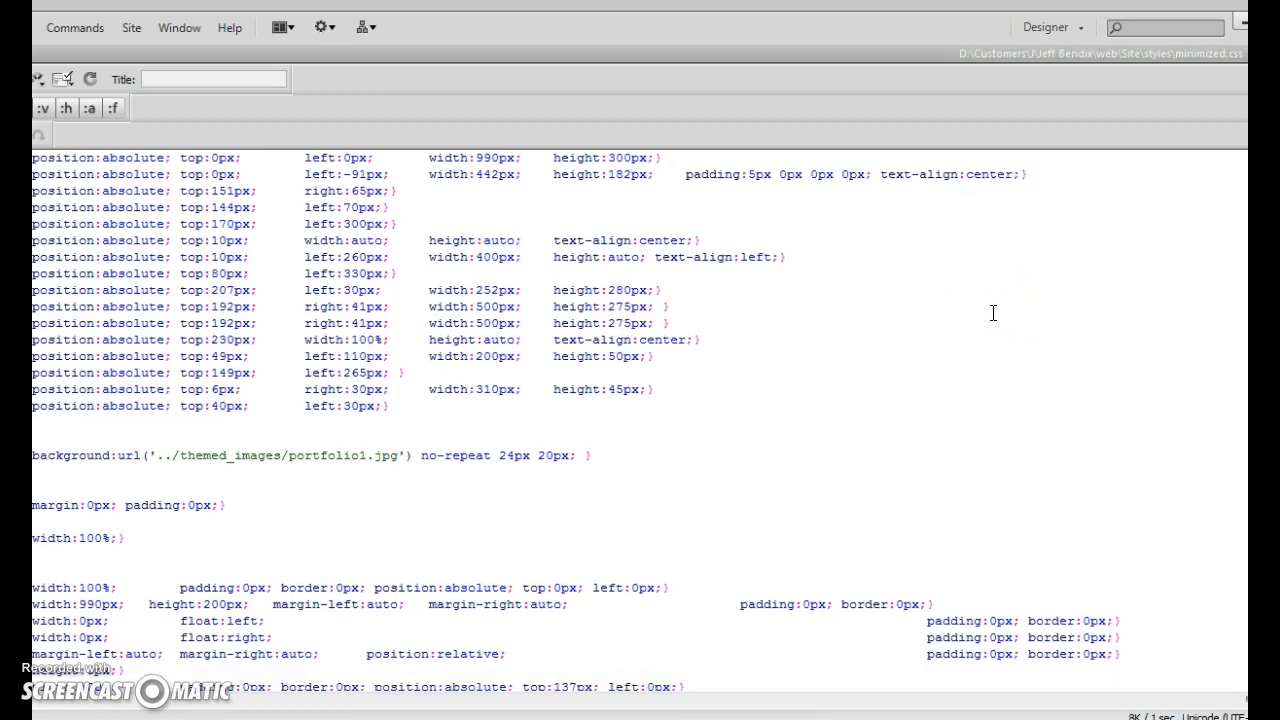